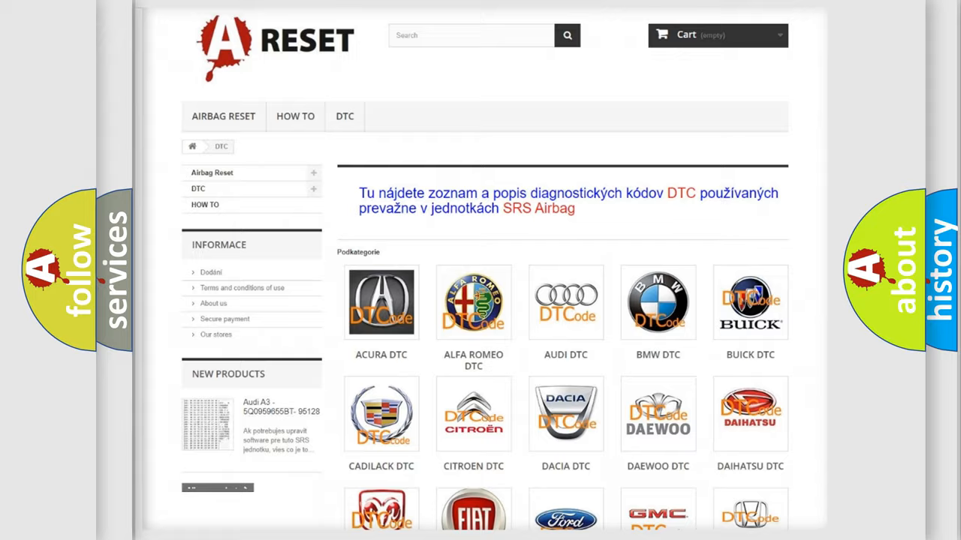
Step: Choose the CHRYSLER logo in the manufacturer list to reach its DTC catalog
{"action": "scroll", "scroll_direction": "down", "scroll_amount": 3}
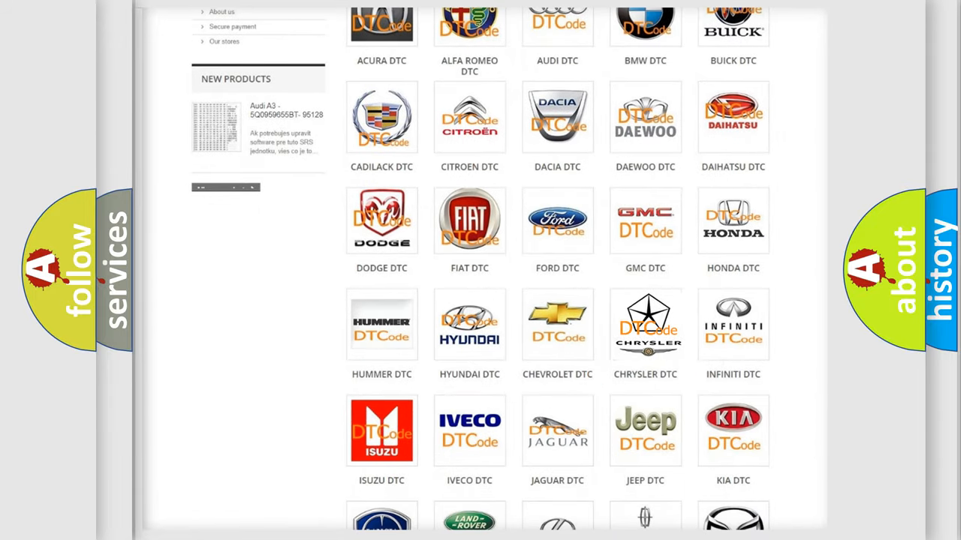
{"action": "left_click", "coordinate": [646, 324]}
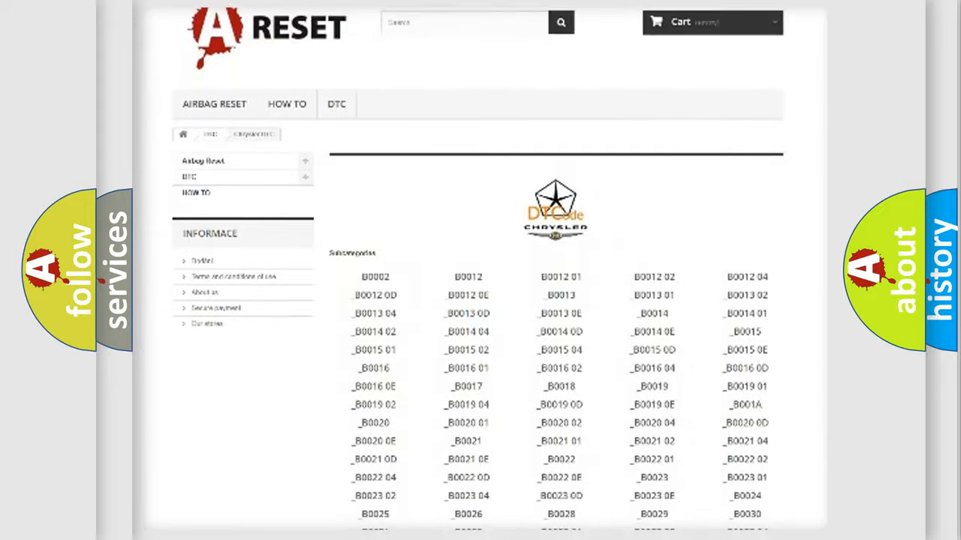
{"action": "scroll", "scroll_direction": "down", "scroll_amount": 3}
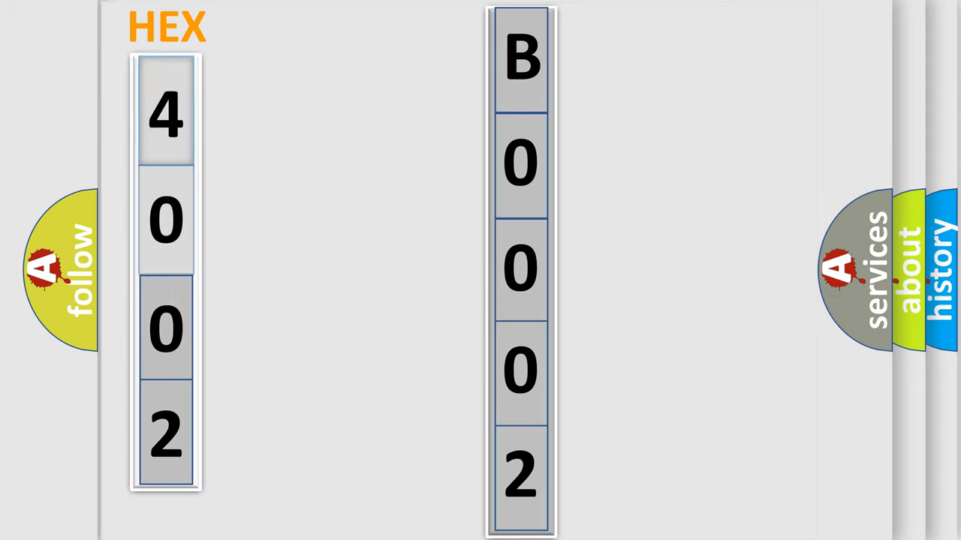
Step: Advance the HEX slide mapping 4002 to the Chrysler code B0002 with its :1 suffix
{"action": "left_click", "coordinate": [165, 112]}
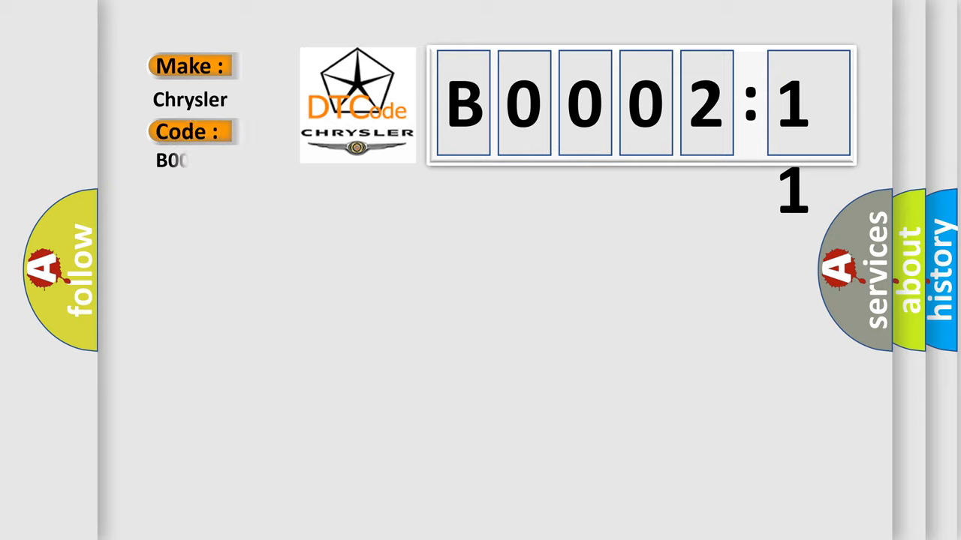
Step: Enter B000211 in the Code field, shown as B0002:11 under Make: Chrysler
{"action": "type", "text": "B000211"}
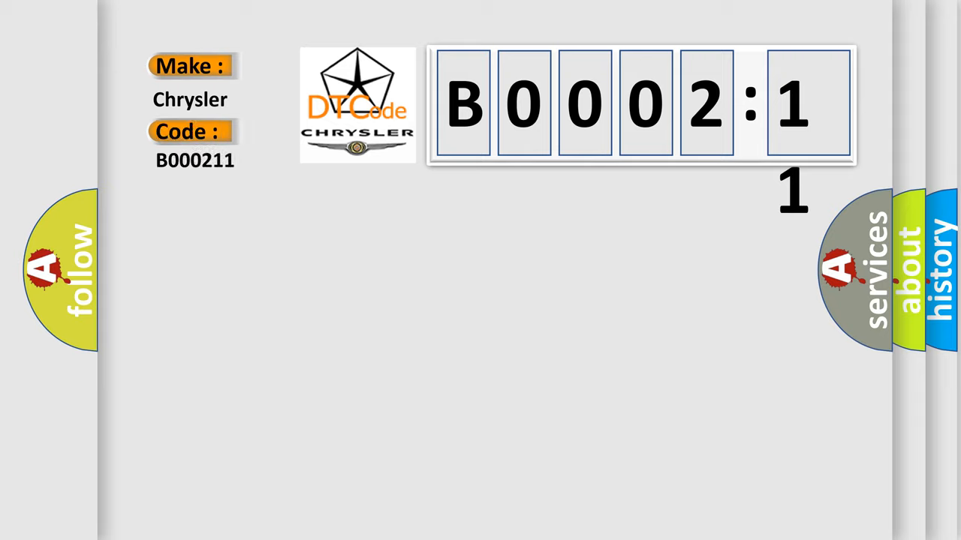